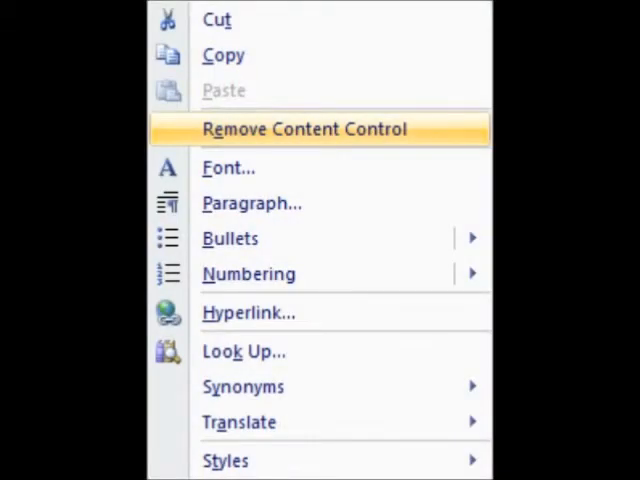
Remove the content control from the blank document via its context menu.
left_click(306, 128)
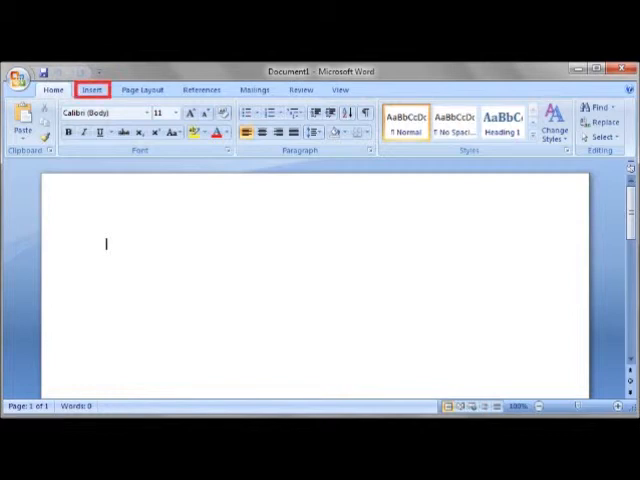
Switch the ribbon to the Insert tab.
left_click(91, 89)
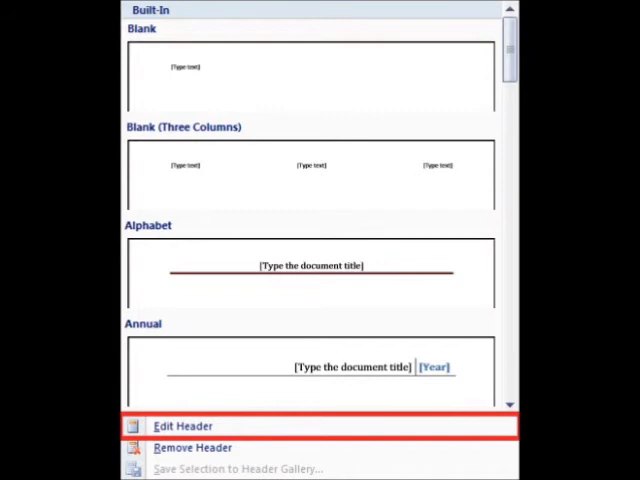
Choose Edit Header from the Header gallery to start editing the page header.
left_click(183, 426)
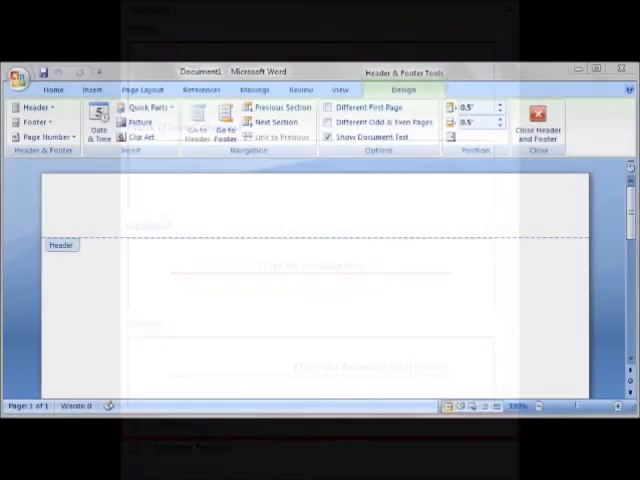